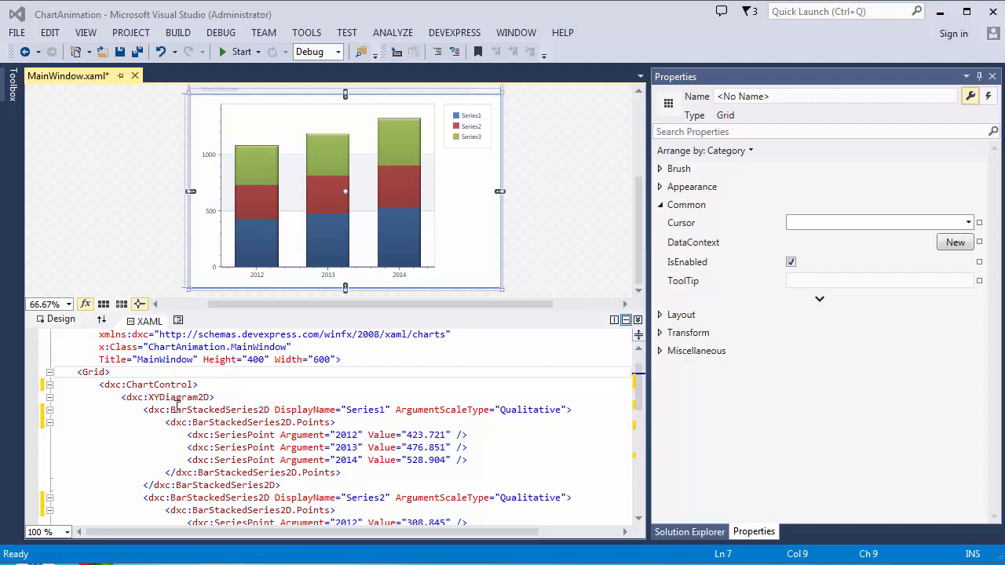
# Set AnimationMode on the ChartControl tag to OnLoad
pyautogui.click(202, 385)
pyautogui.write(' AnimationMode=""')
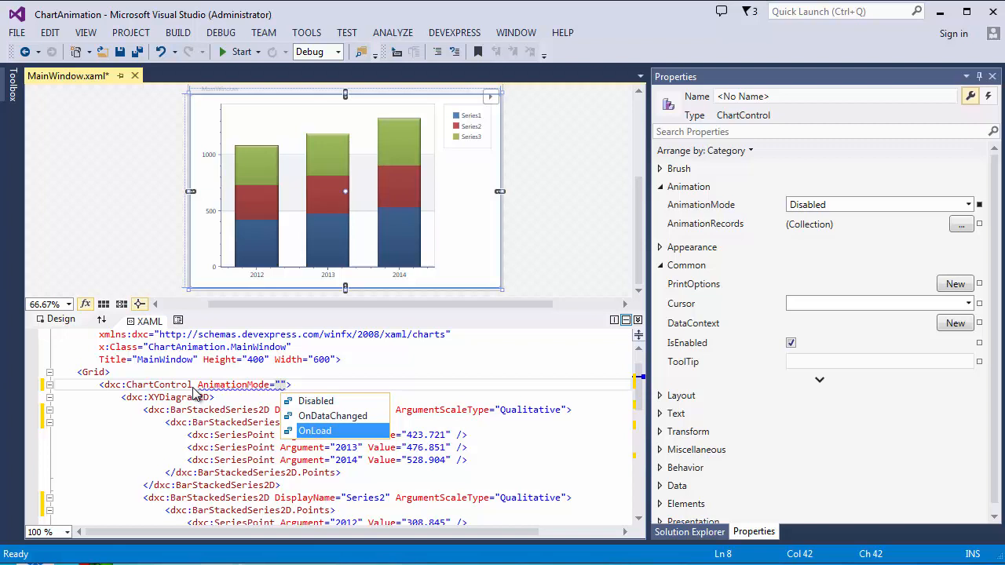
pyautogui.click(315, 430)
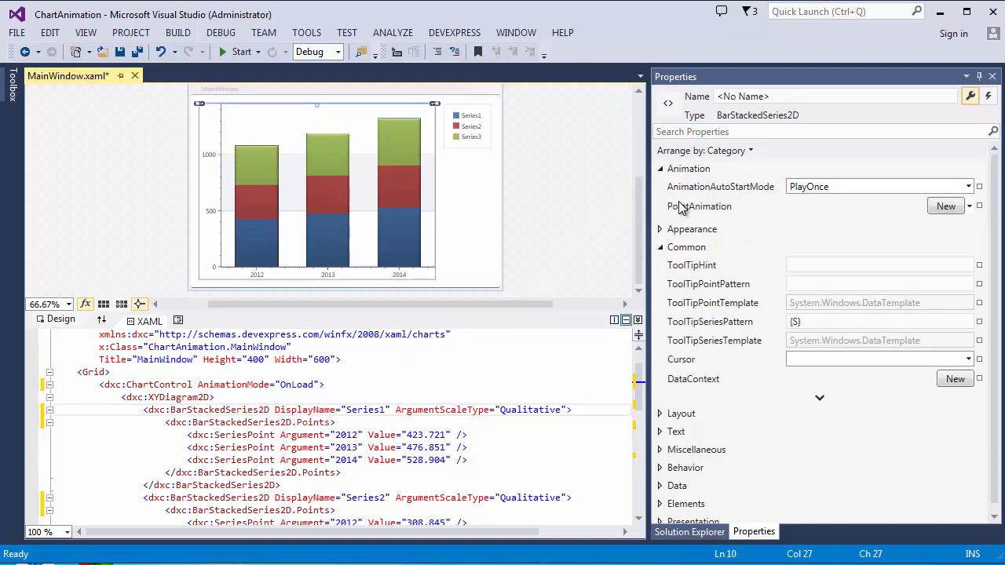
pyautogui.moveTo(804, 202)
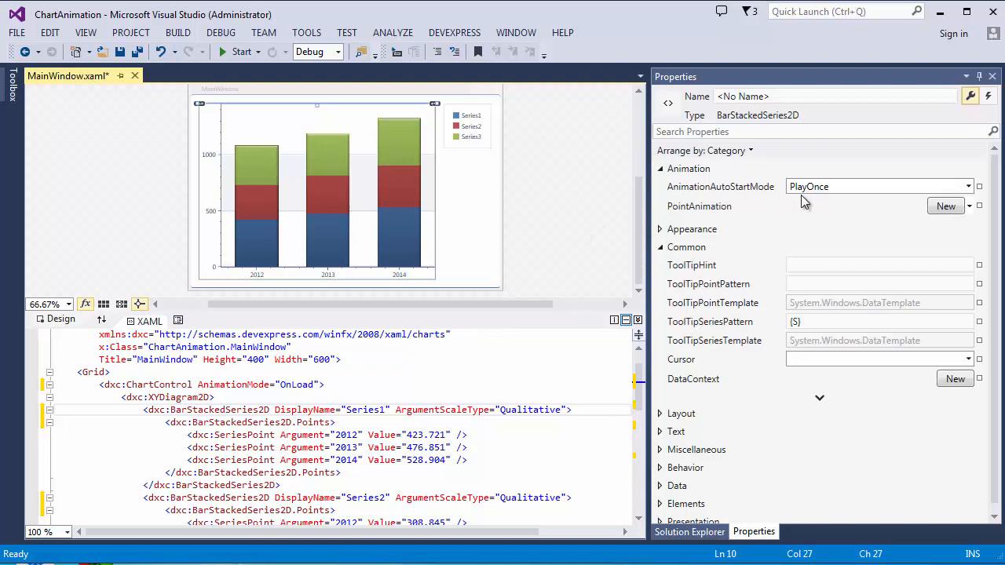
# Review Series1's AnimationAutoStartMode options, leaving it at PlayOnce
pyautogui.click(969, 186)
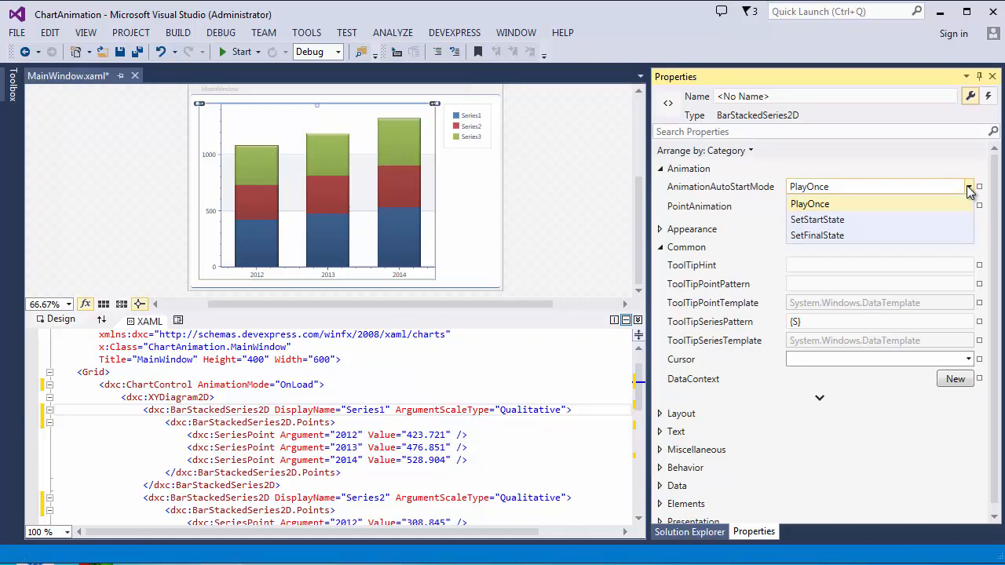
pyautogui.moveTo(940, 221)
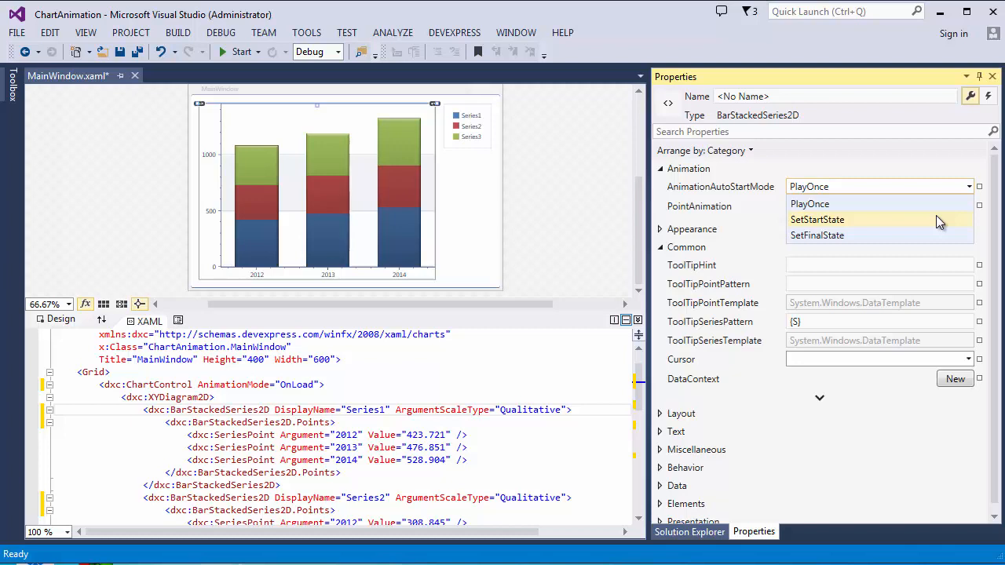
pyautogui.moveTo(931, 236)
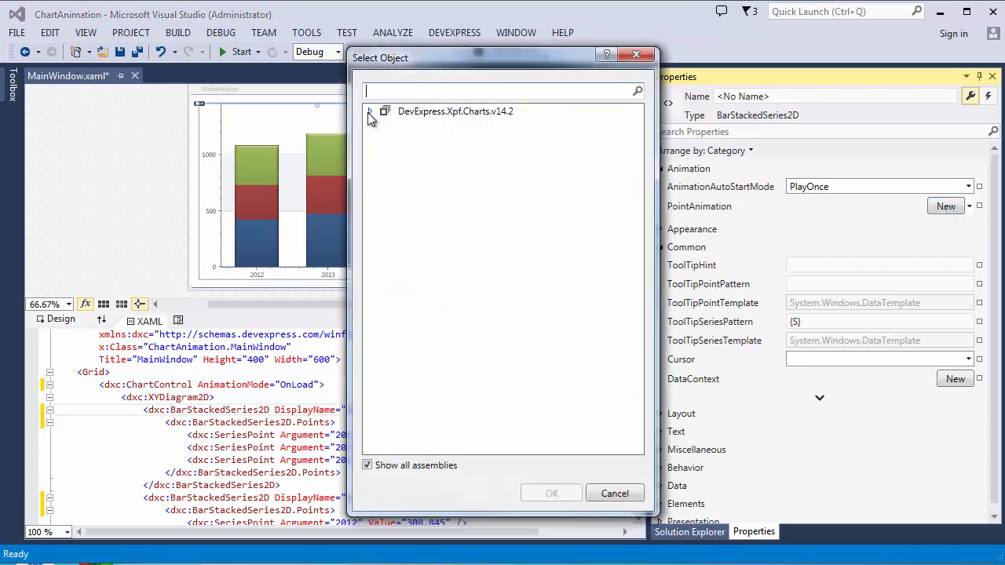
# Give Series1 a Bar2DBounceAnimation of 0:0:3.8 duration with Straight point order
pyautogui.click(370, 112)
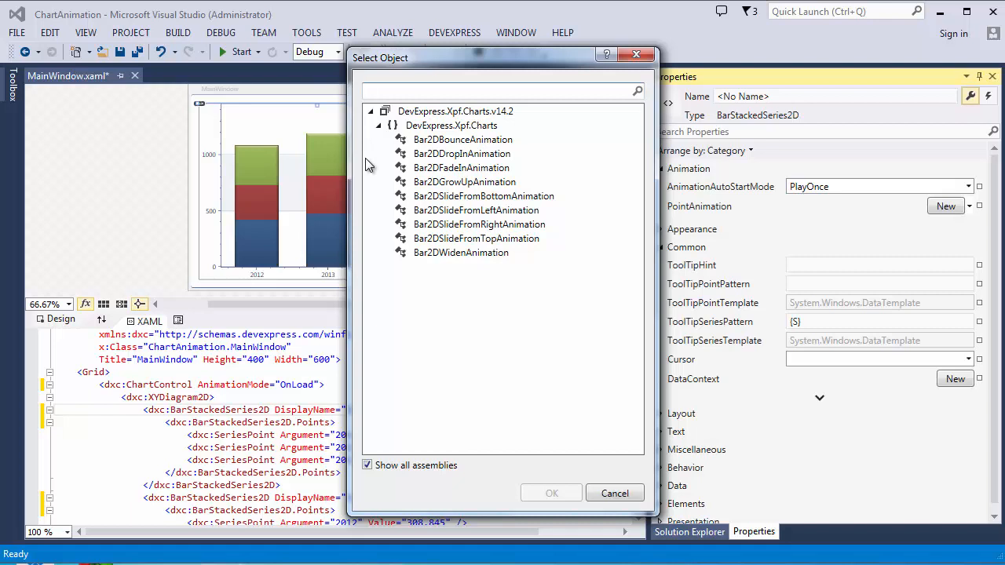
pyautogui.moveTo(461, 143)
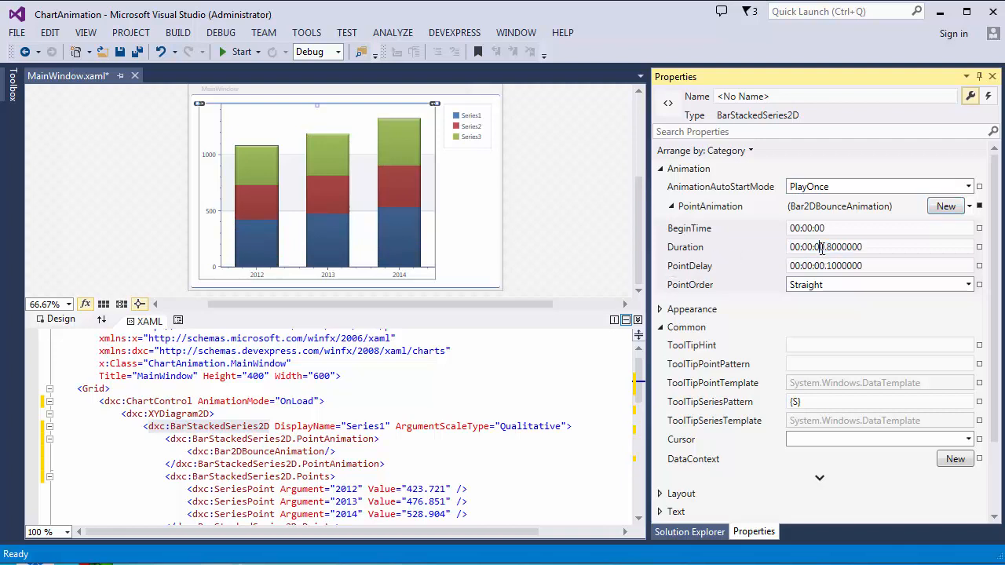
pyautogui.click(824, 246)
pyautogui.write('3')
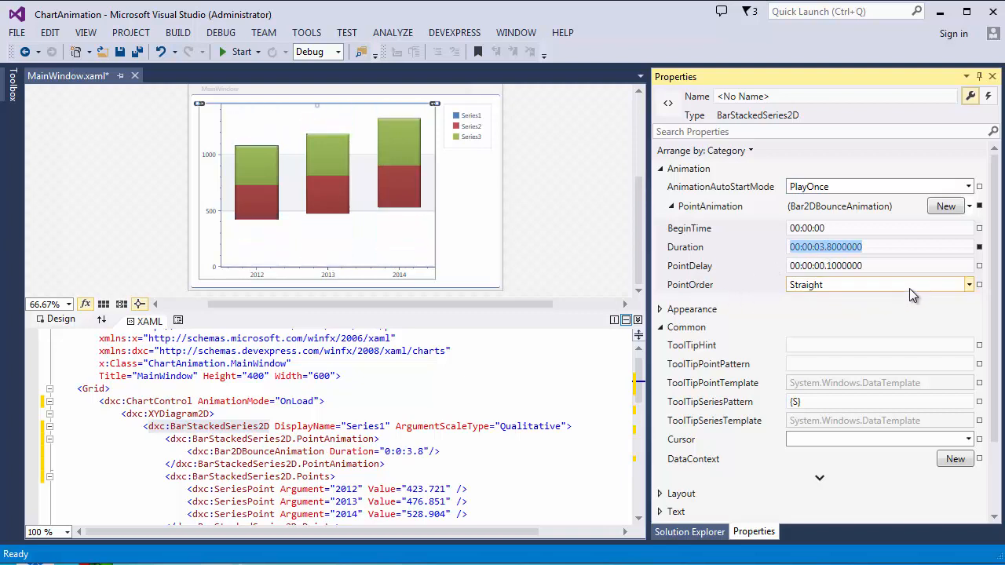
pyautogui.click(969, 284)
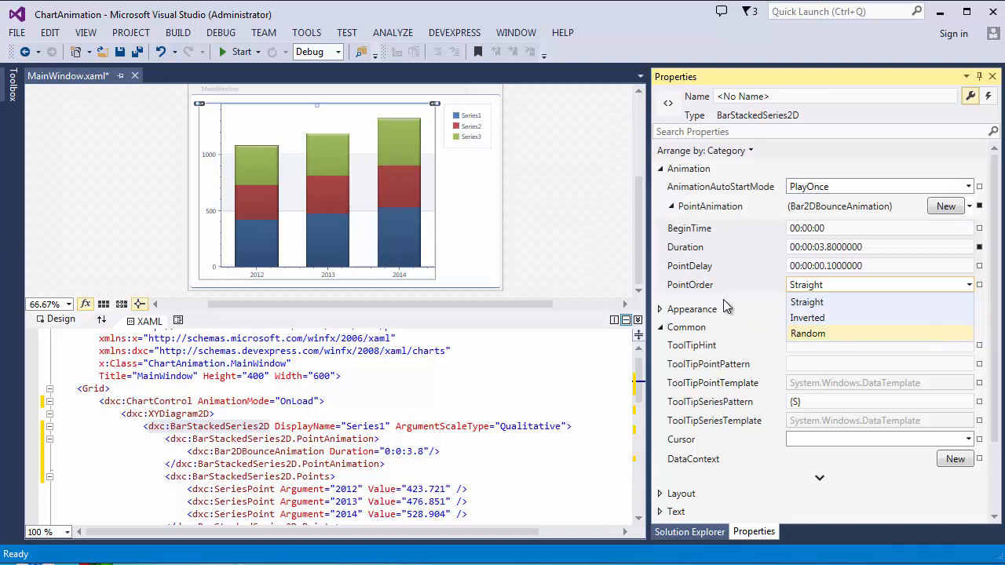
pyautogui.click(806, 302)
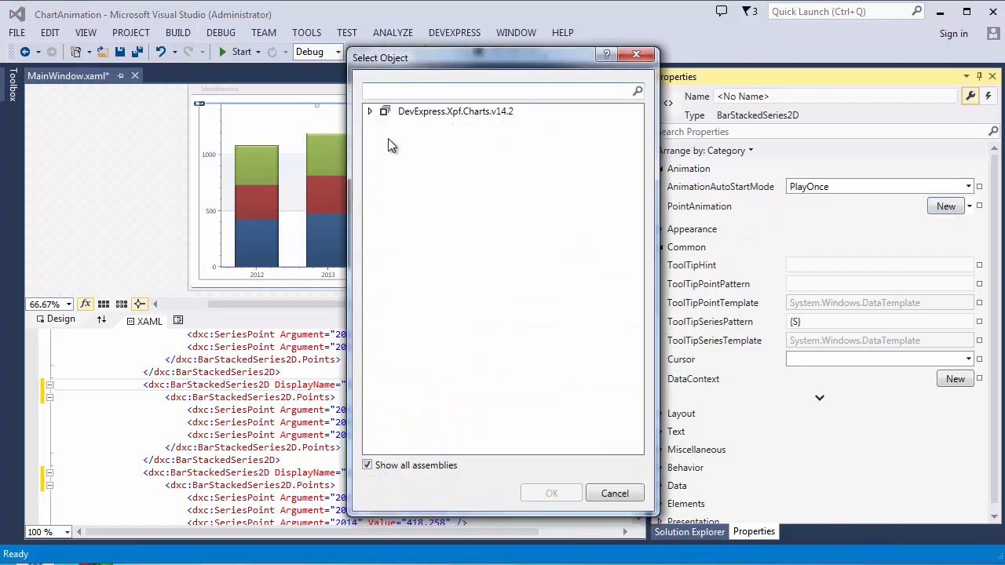
# Assign Bar2DSlideFromLeftAnimation as Series2's point animation
pyautogui.click(370, 110)
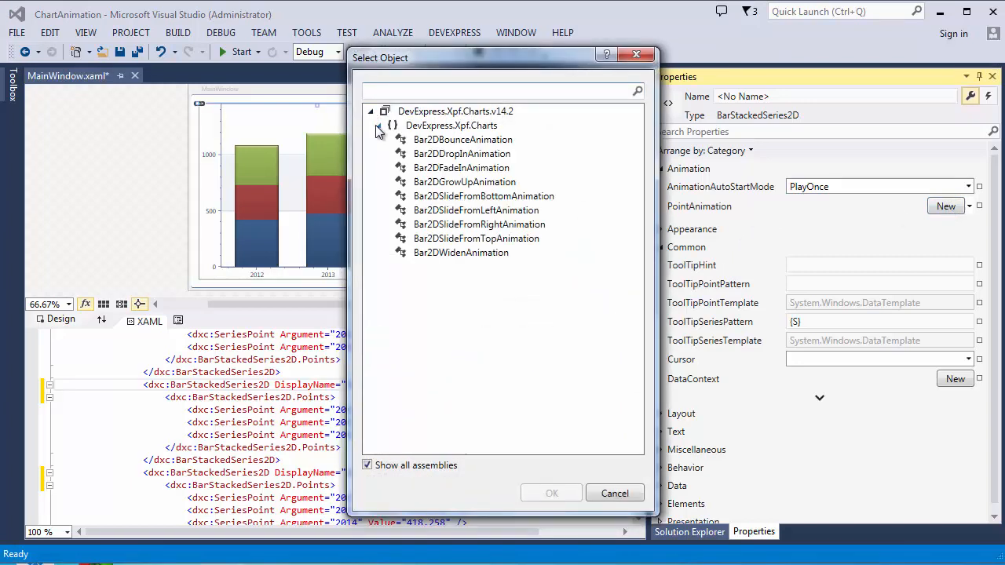
pyautogui.click(475, 209)
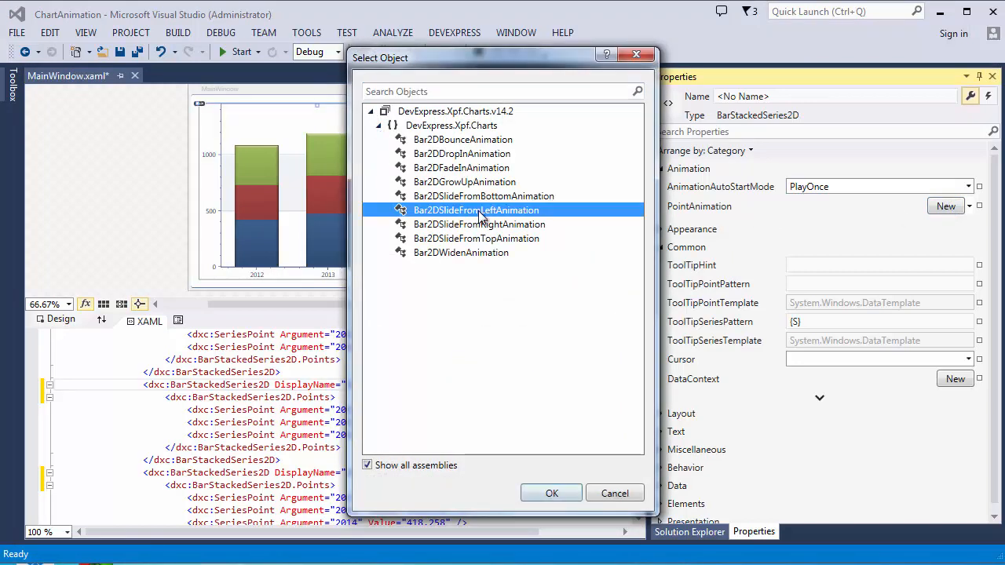
pyautogui.click(552, 494)
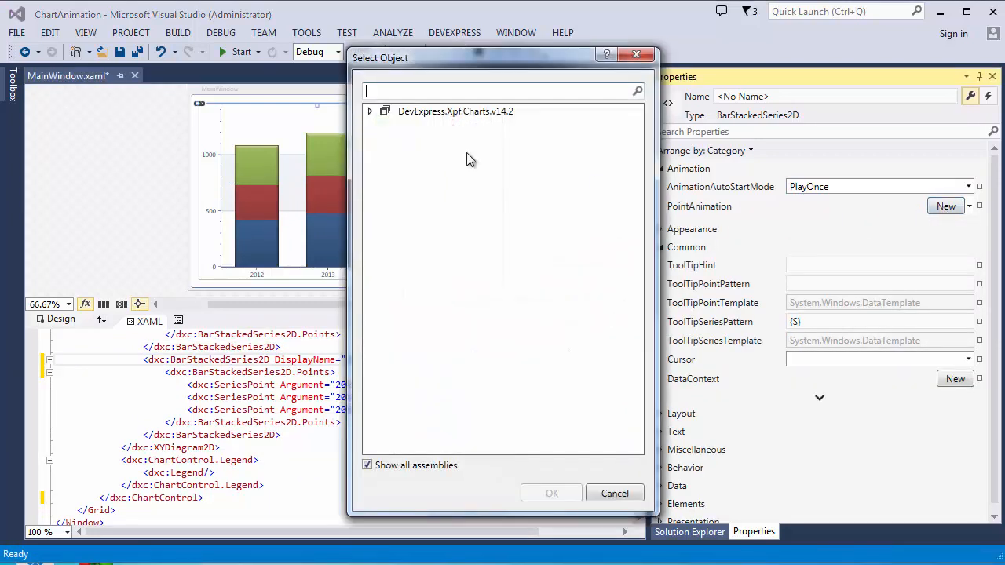
# Assign Bar2DSlideFromRightAnimation as Series3's point animation
pyautogui.click(370, 111)
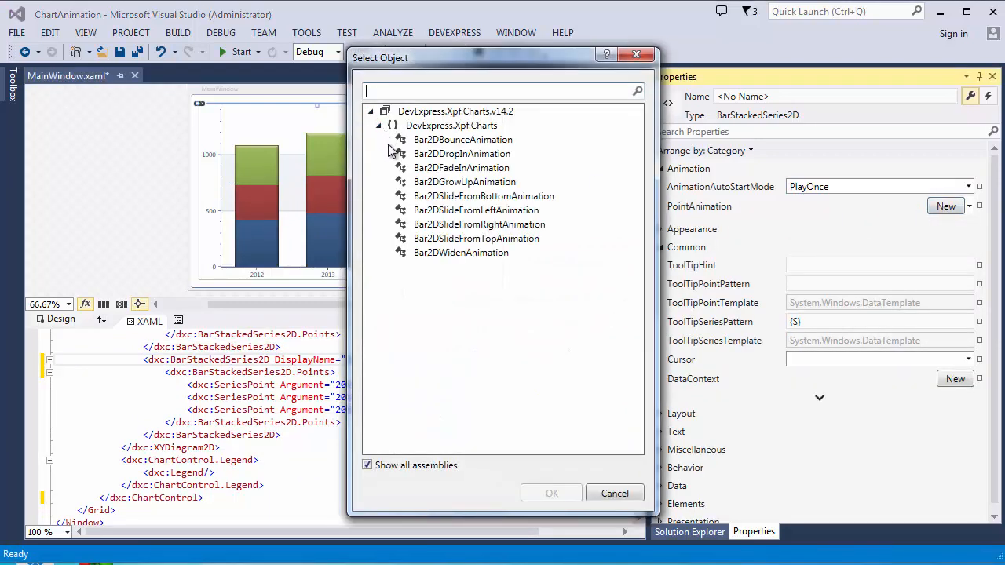
pyautogui.click(479, 223)
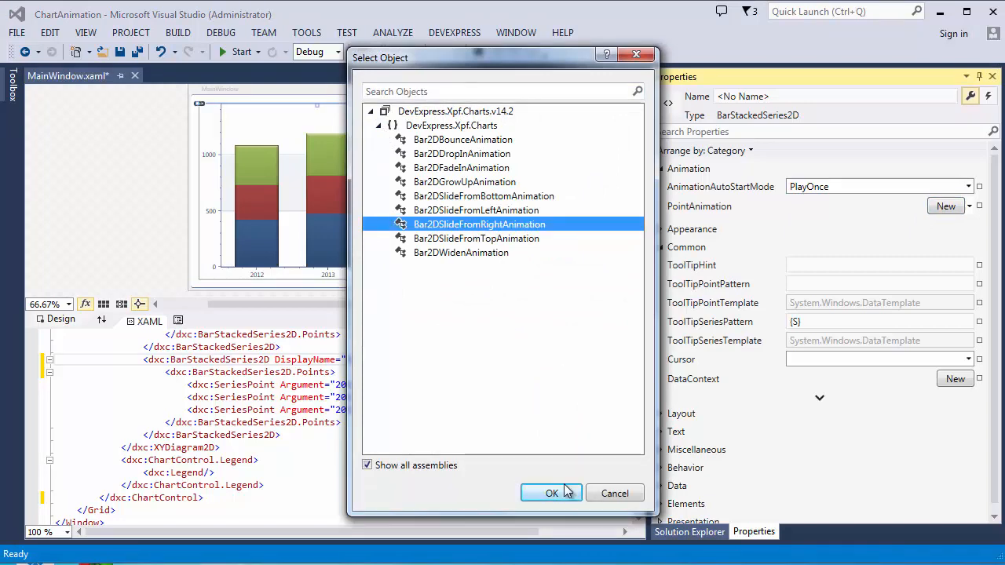
pyautogui.click(550, 493)
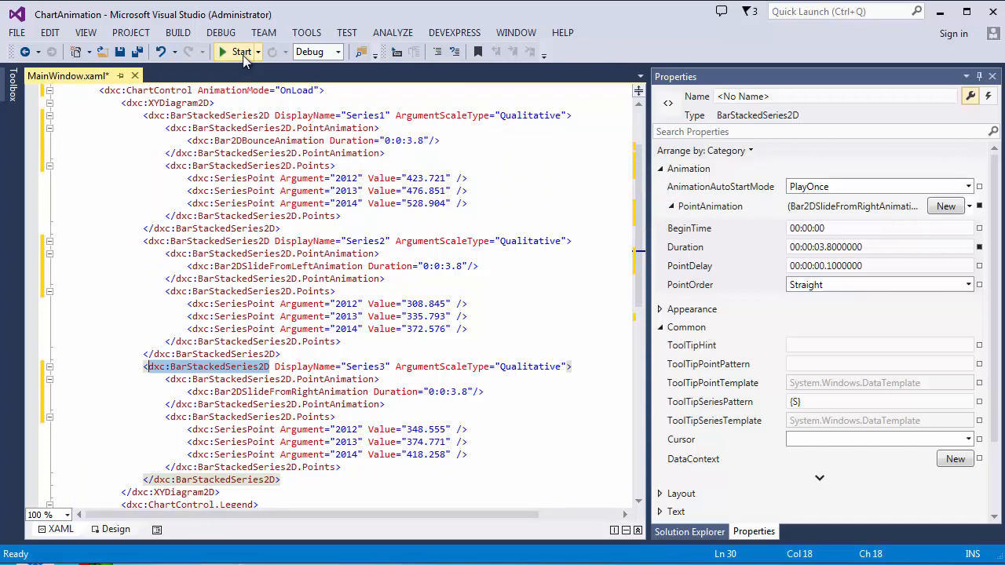
# Build and run the ChartAnimation application
pyautogui.click(242, 51)
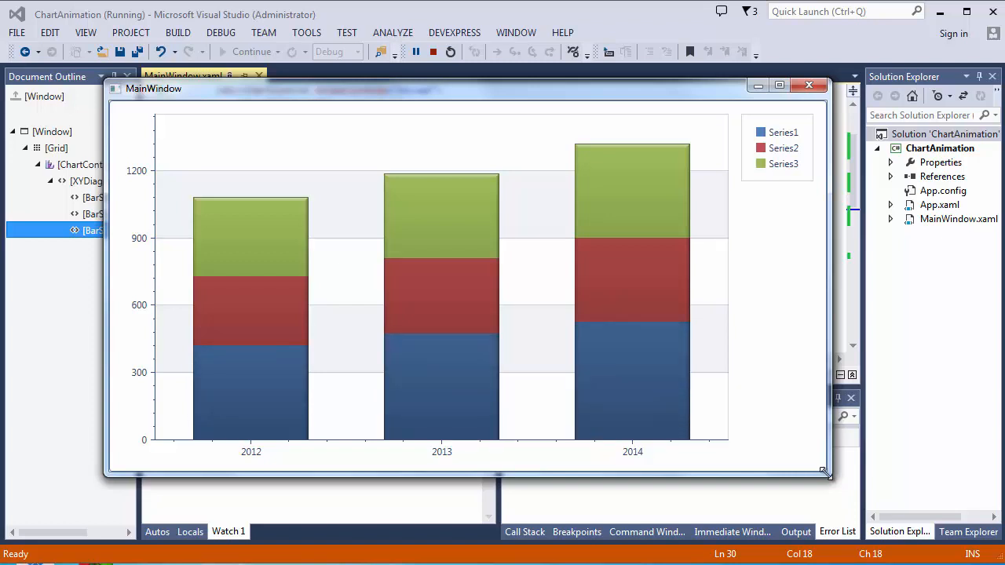
pyautogui.moveTo(804, 237)
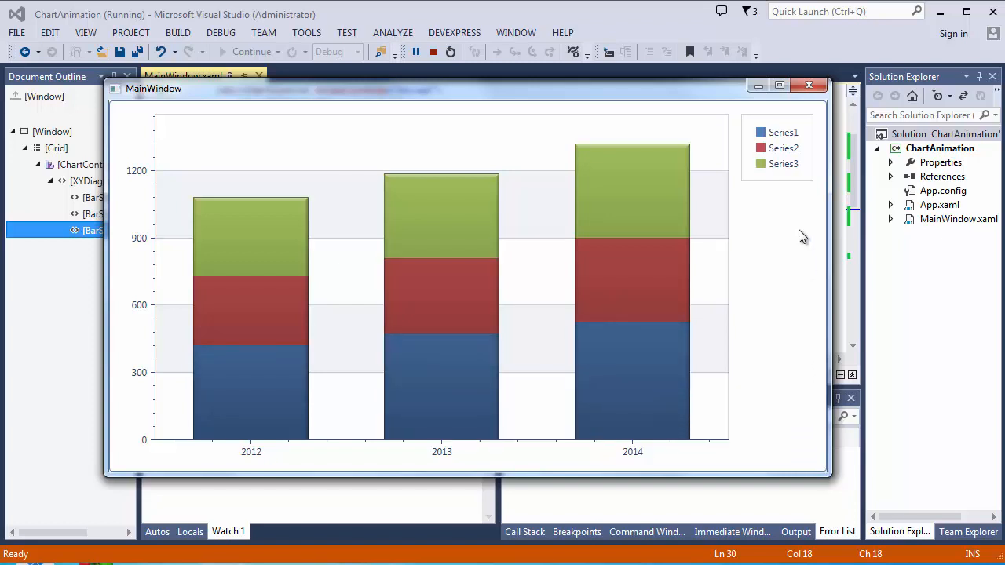